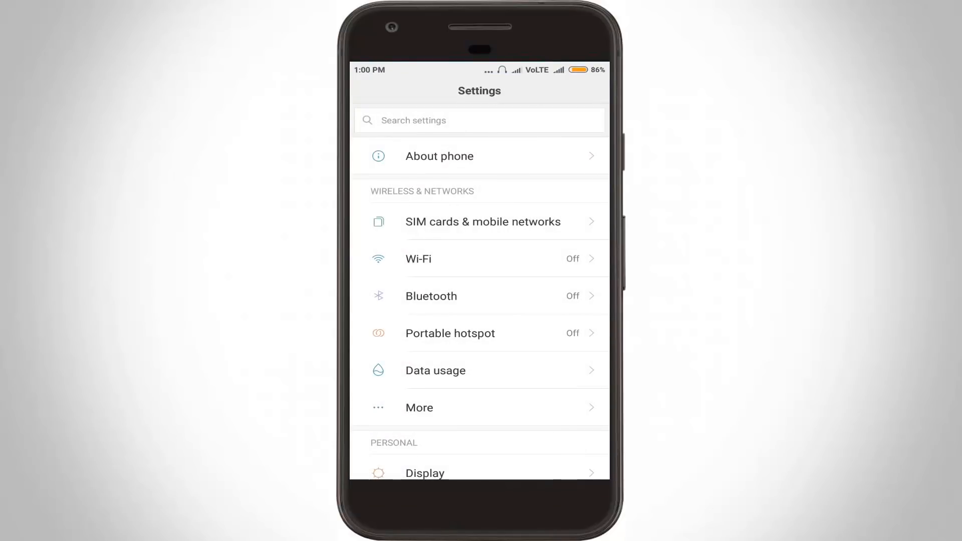
Scroll the main Settings list and open Storage to see cached data (61.44KB).
scroll(down, 3)
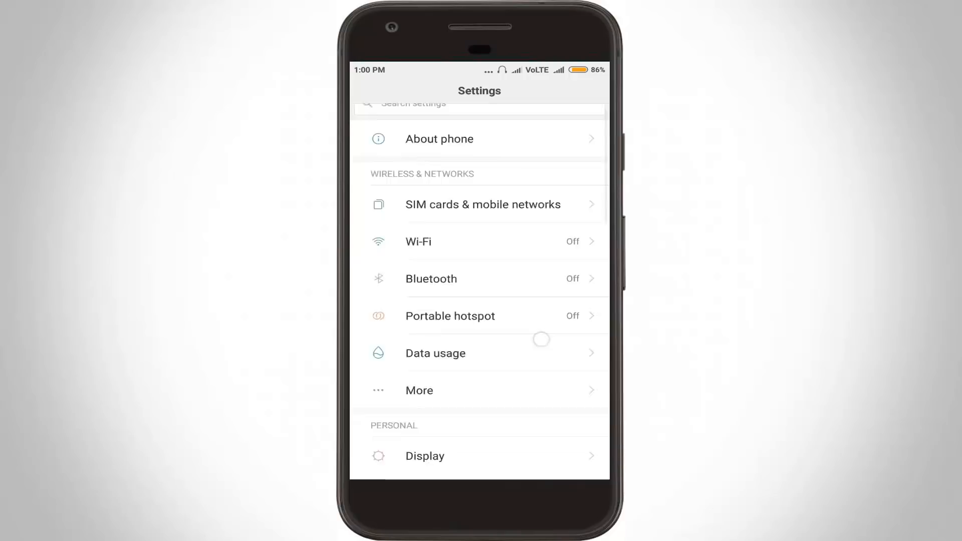
scroll(down, 3)
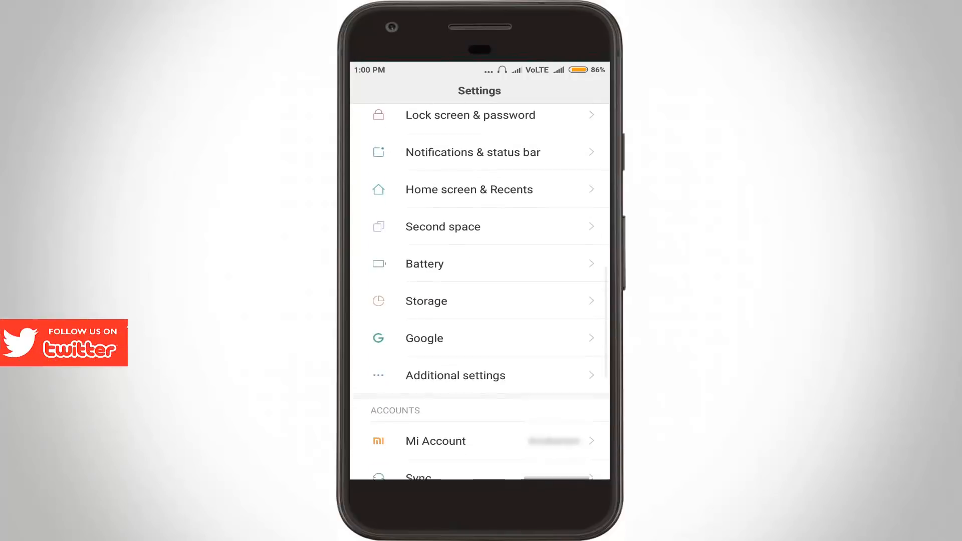
click(449, 301)
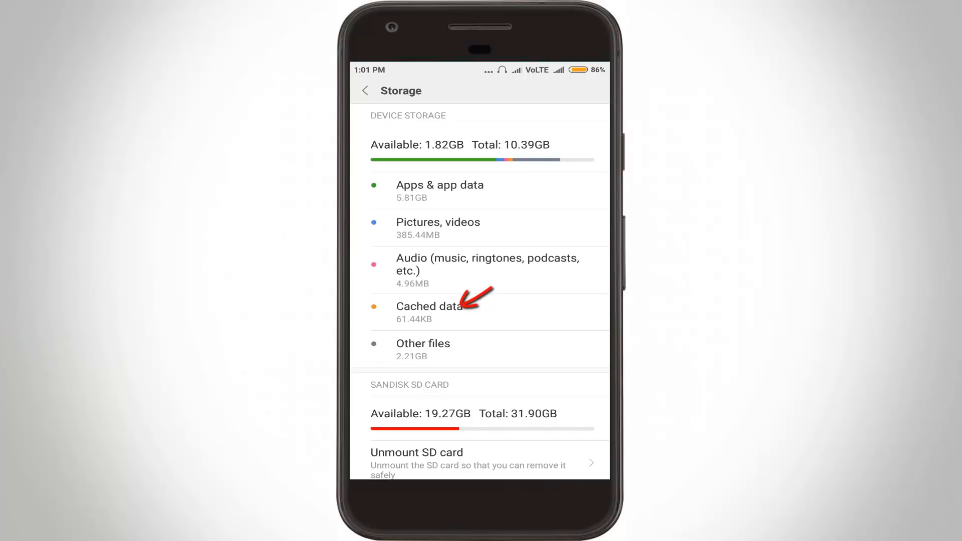
Tap Cached data and confirm clearing it.
click(430, 306)
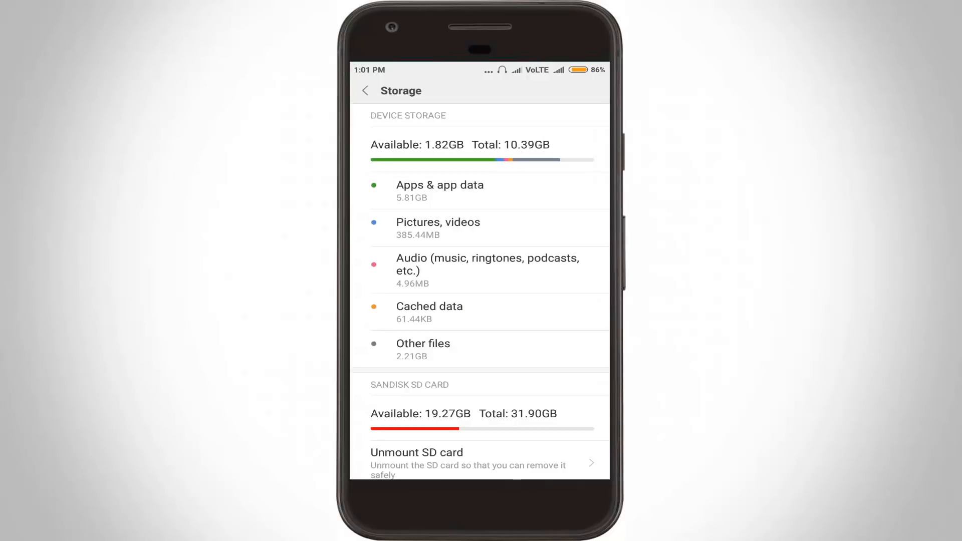
click(364, 91)
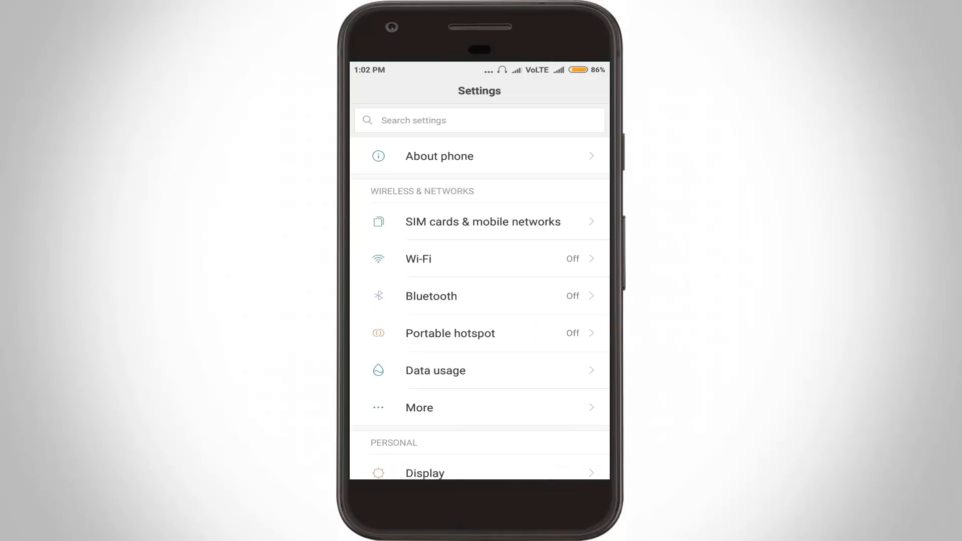
Open About phone and tap MIUI version to enable Developer options.
click(439, 157)
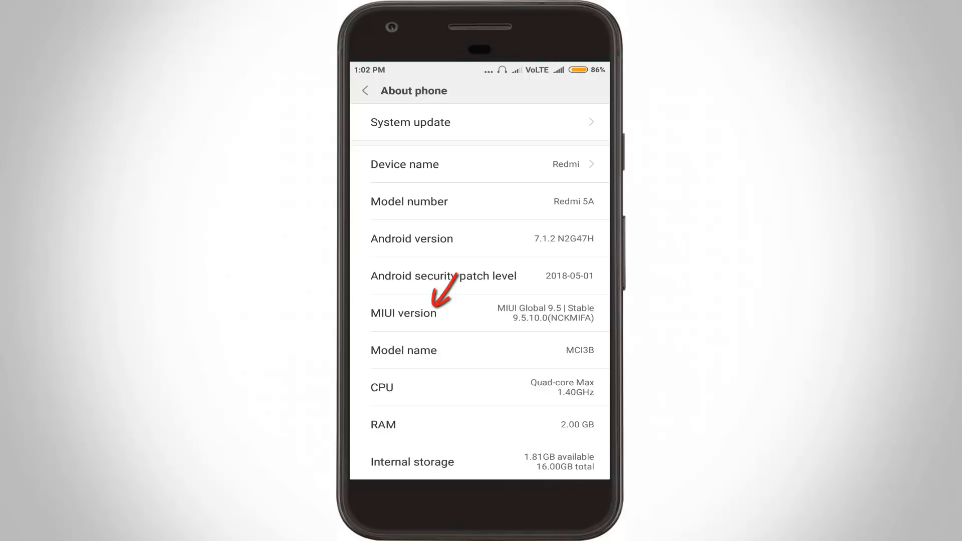
click(404, 313)
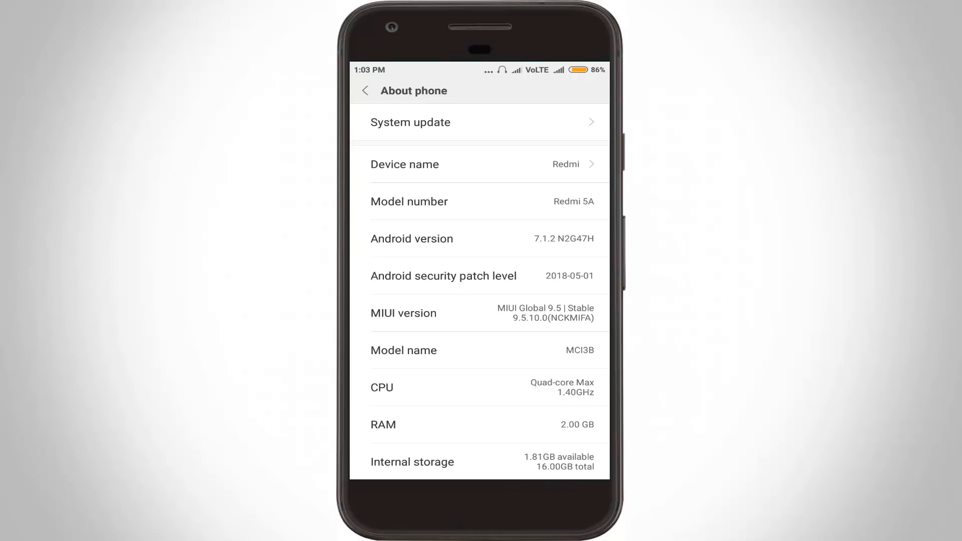
Go back to Settings, open Additional settings and scroll to Developer options.
click(364, 91)
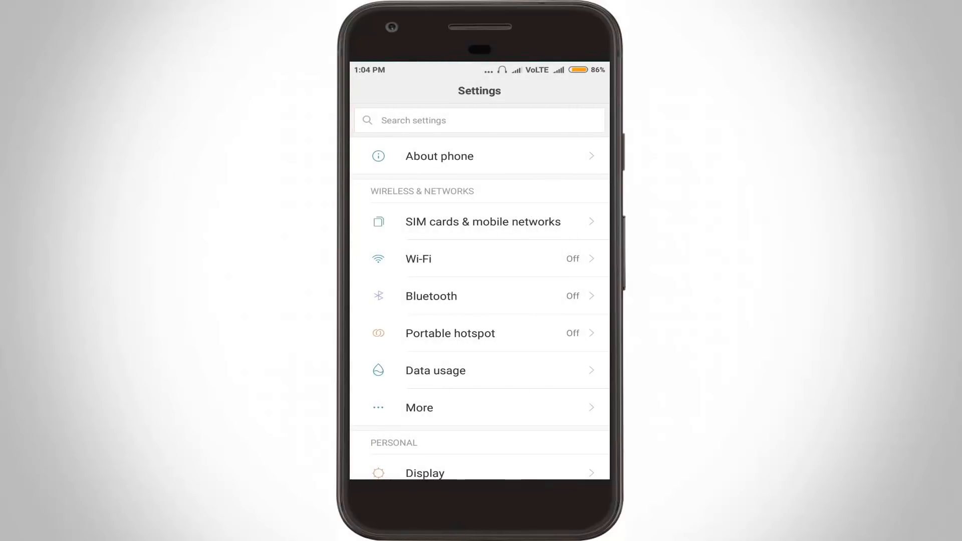
scroll(down, 3)
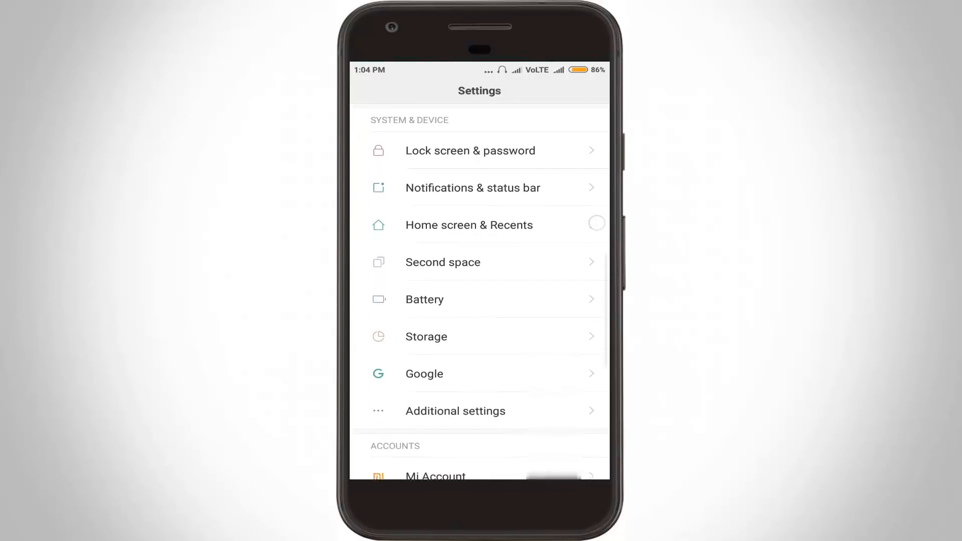
scroll(down, 3)
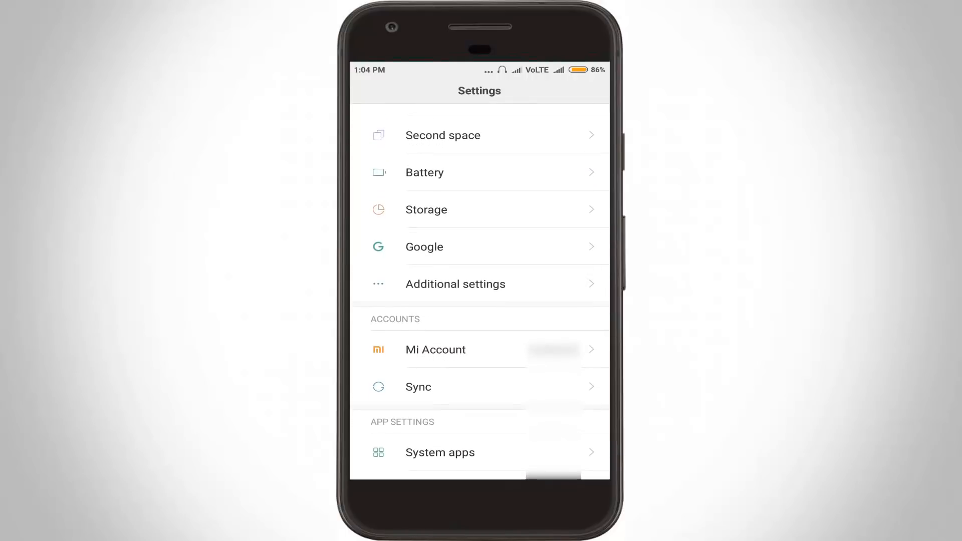
click(456, 284)
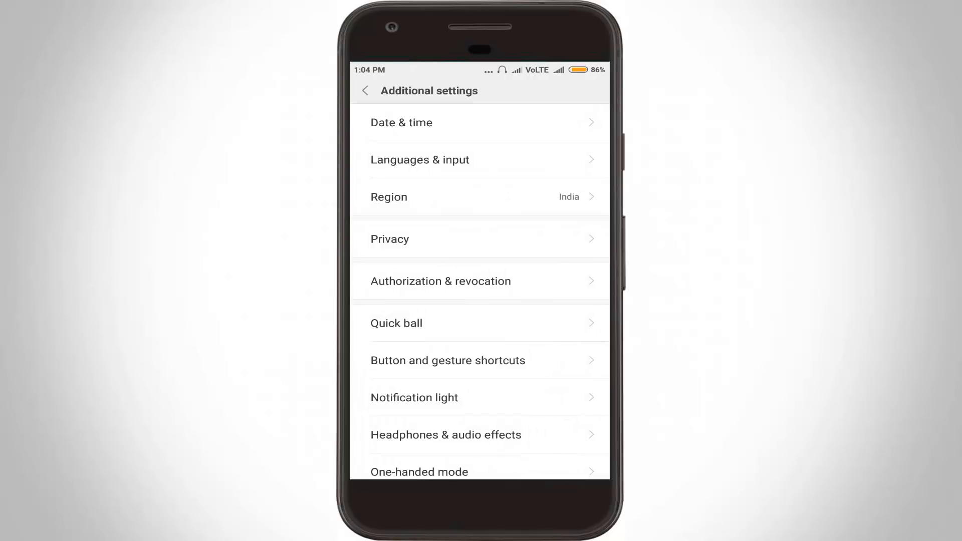
scroll(down, 3)
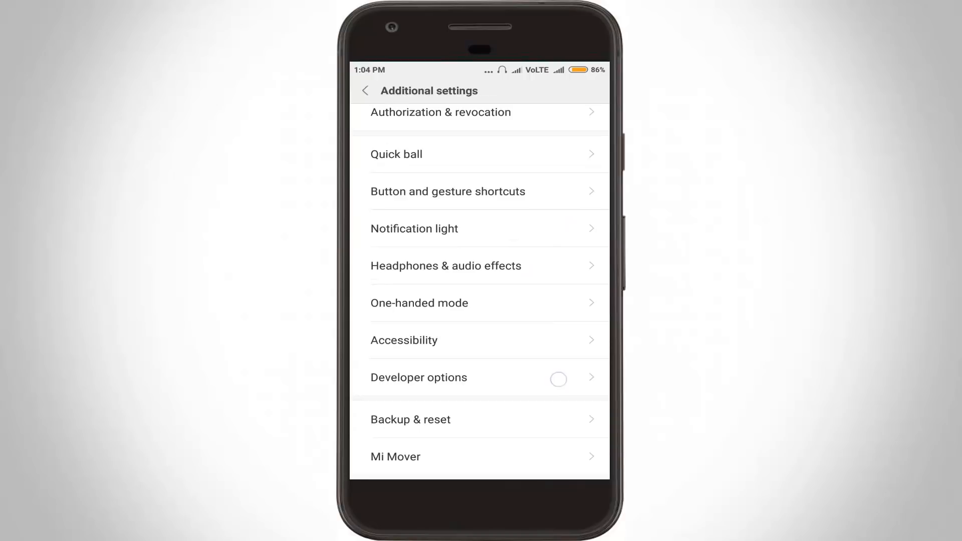
In Developer options, set Window animation scale to Animation off, then go back.
click(419, 377)
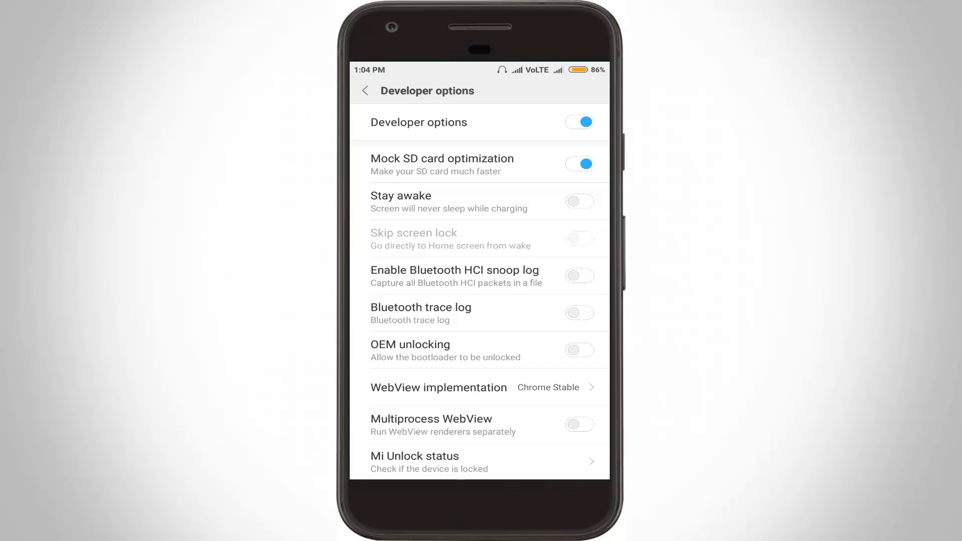
scroll(down, 3)
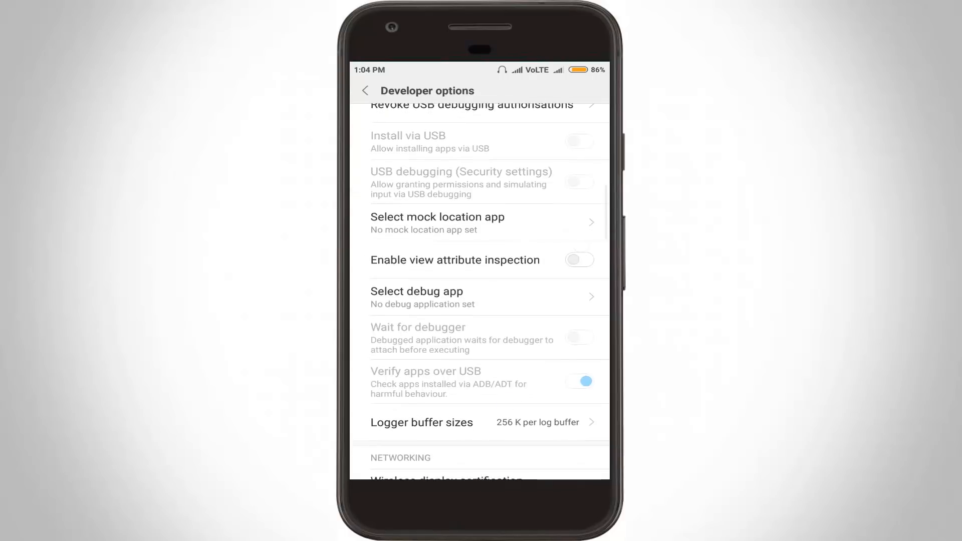
scroll(down, 3)
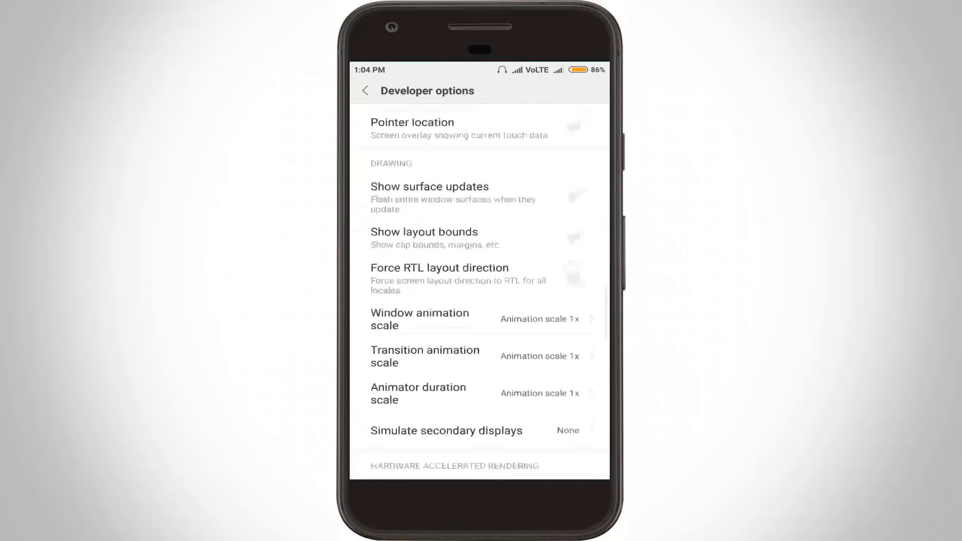
scroll(down, 3)
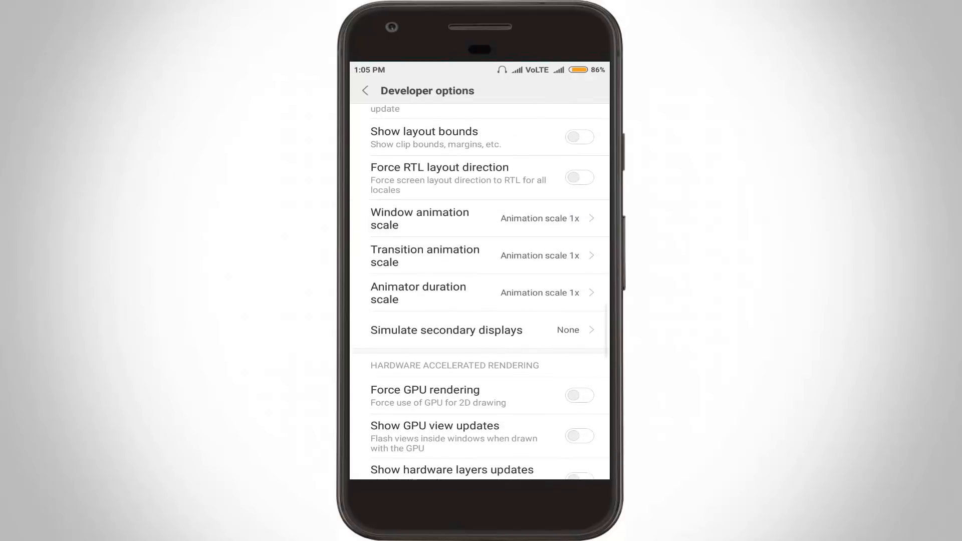
click(419, 219)
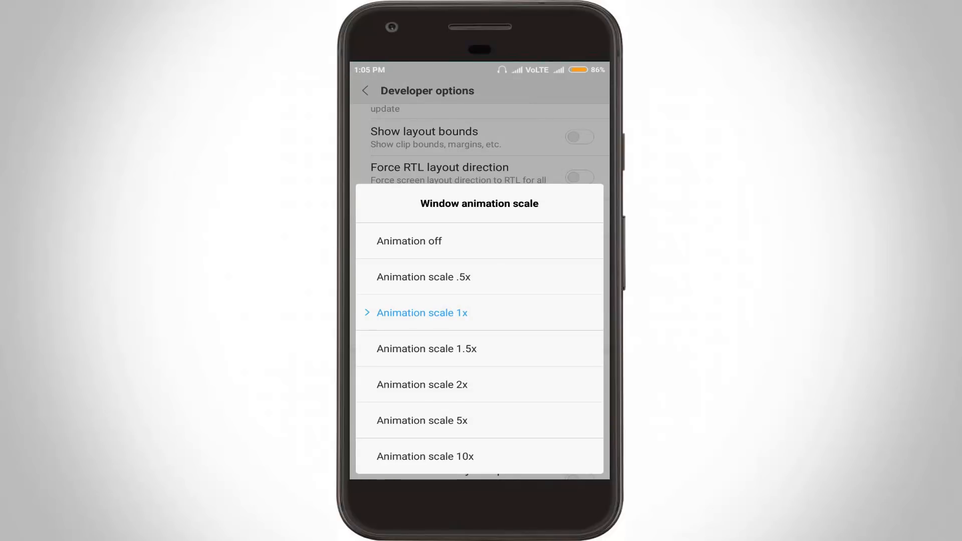
click(409, 241)
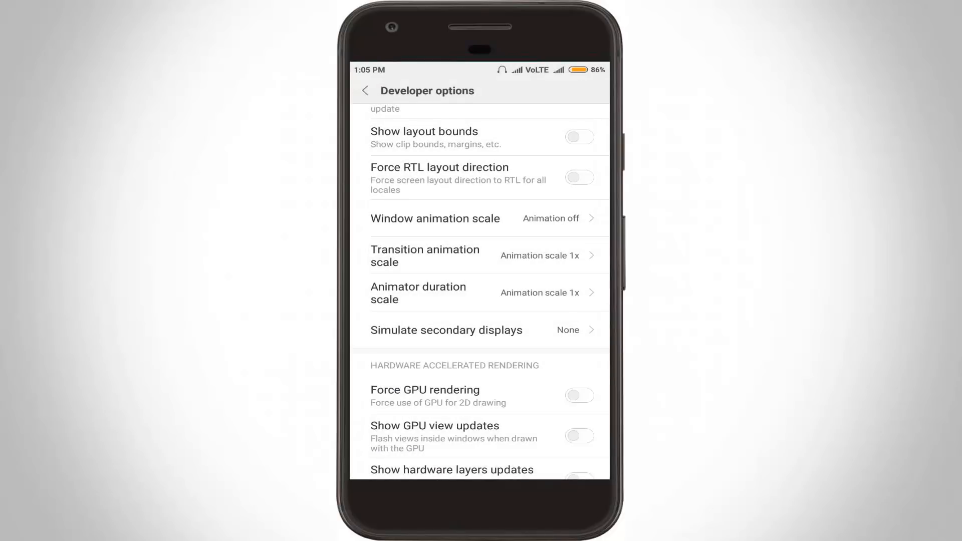
click(364, 91)
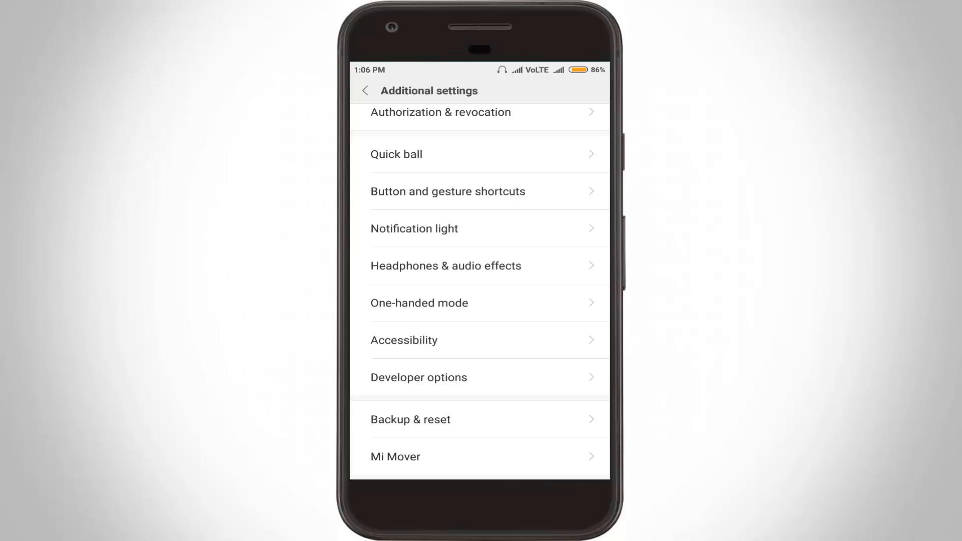
In Developer options, set Background process limit to No background processes.
click(418, 377)
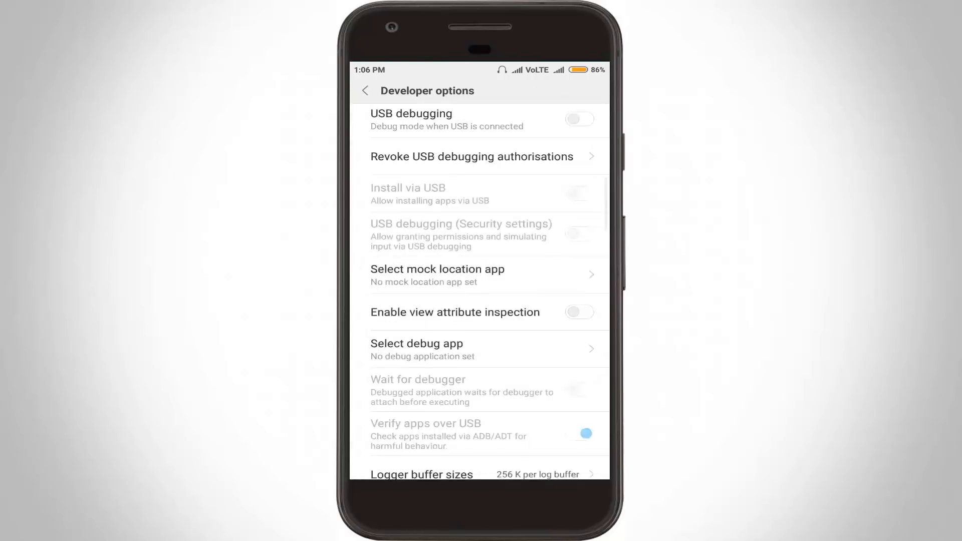
scroll(down, 3)
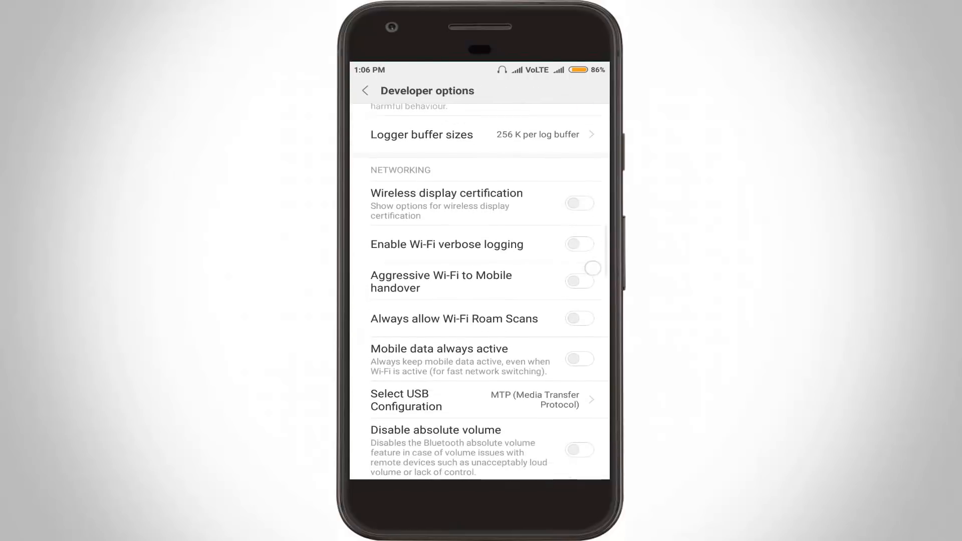
scroll(down, 3)
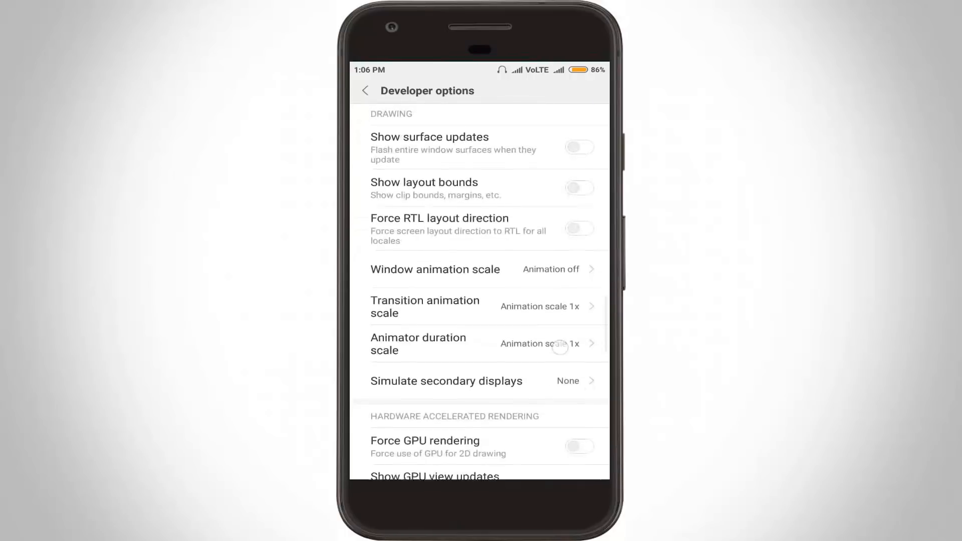
scroll(down, 3)
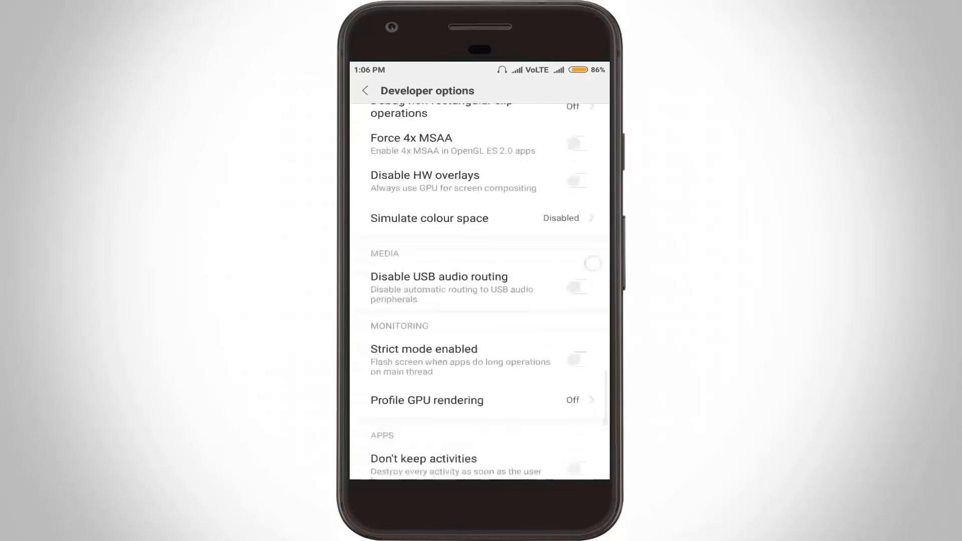
scroll(down, 3)
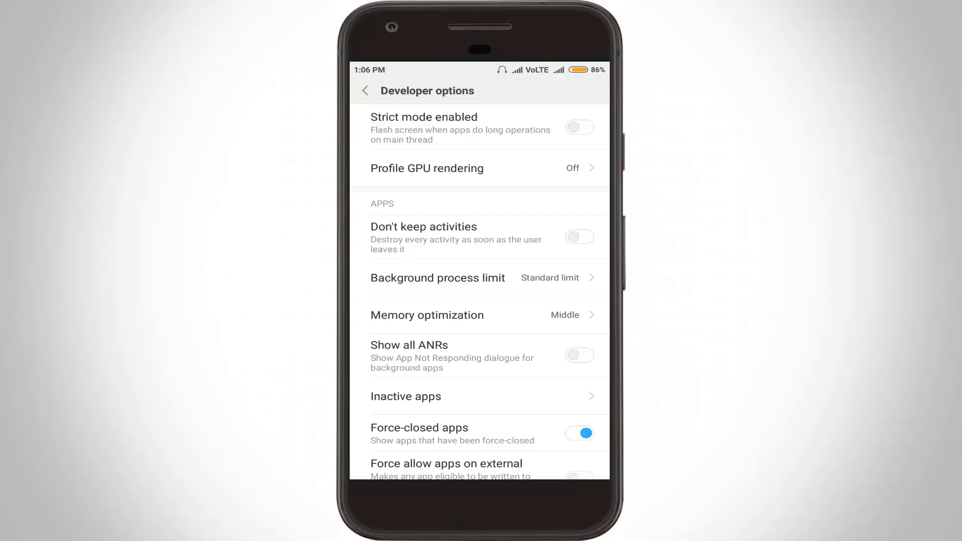
click(438, 277)
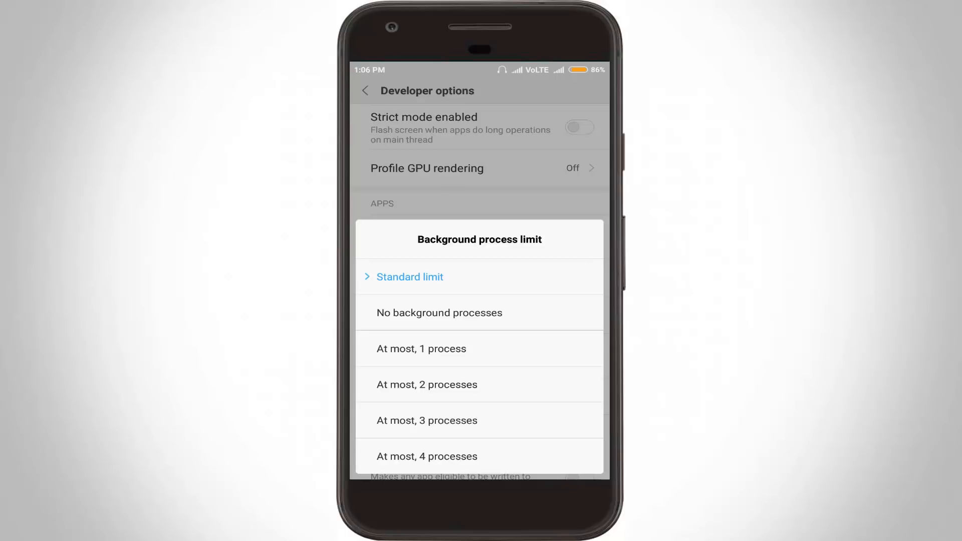
click(440, 313)
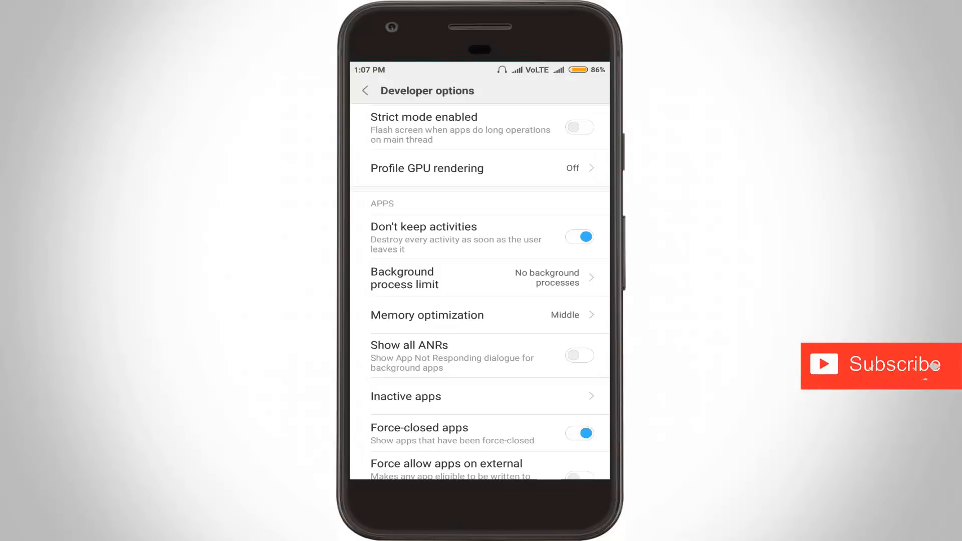
mouse_move(929, 377)
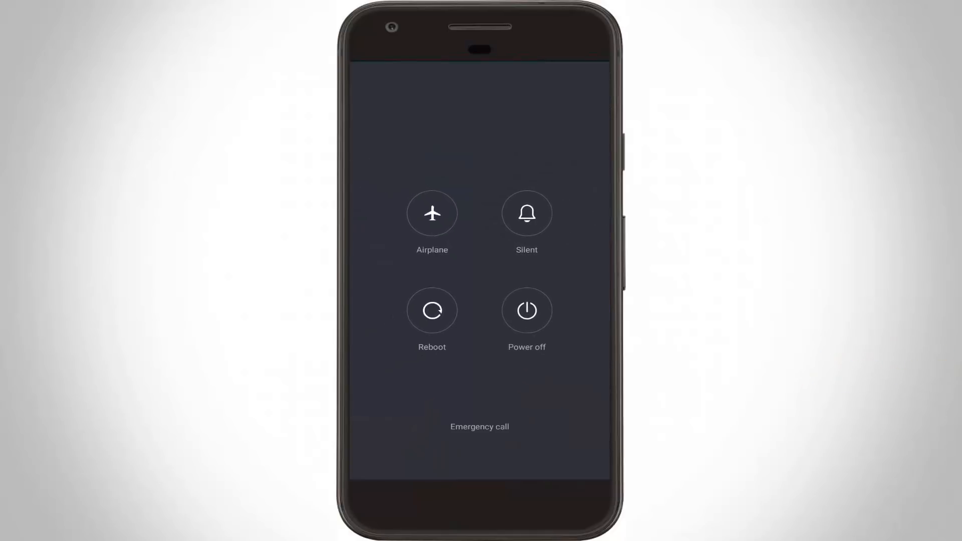
Choose Reboot from the power menu and confirm the restart.
click(432, 310)
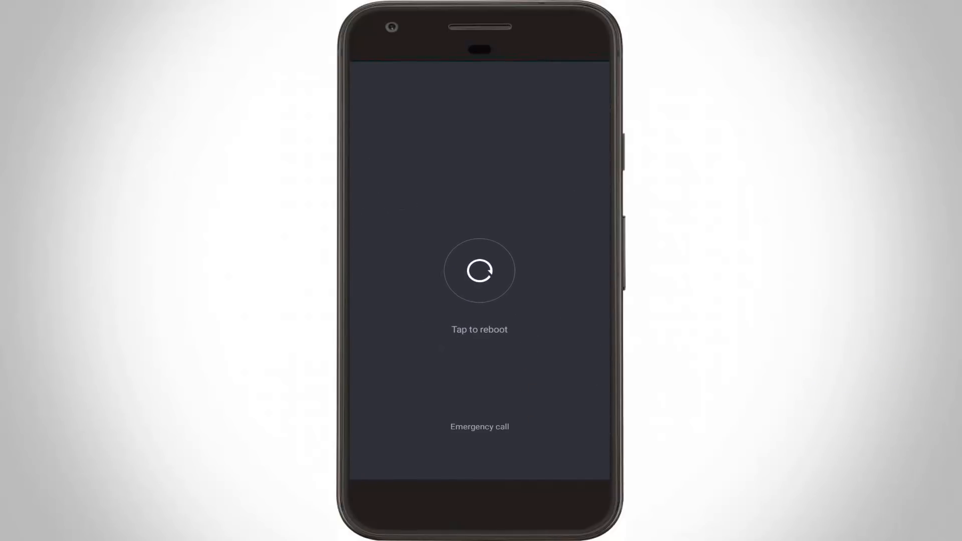
click(479, 271)
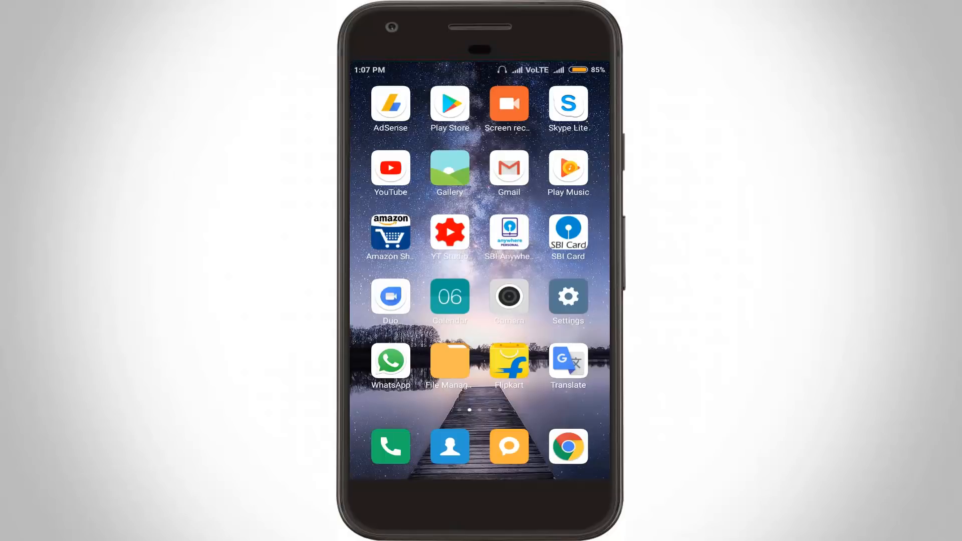